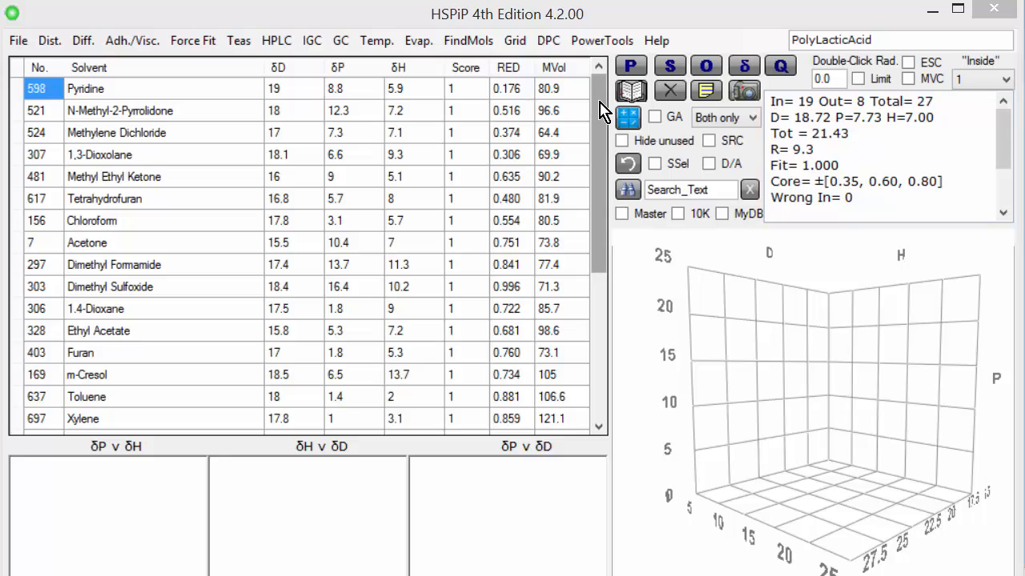
mouse_move(477, 105)
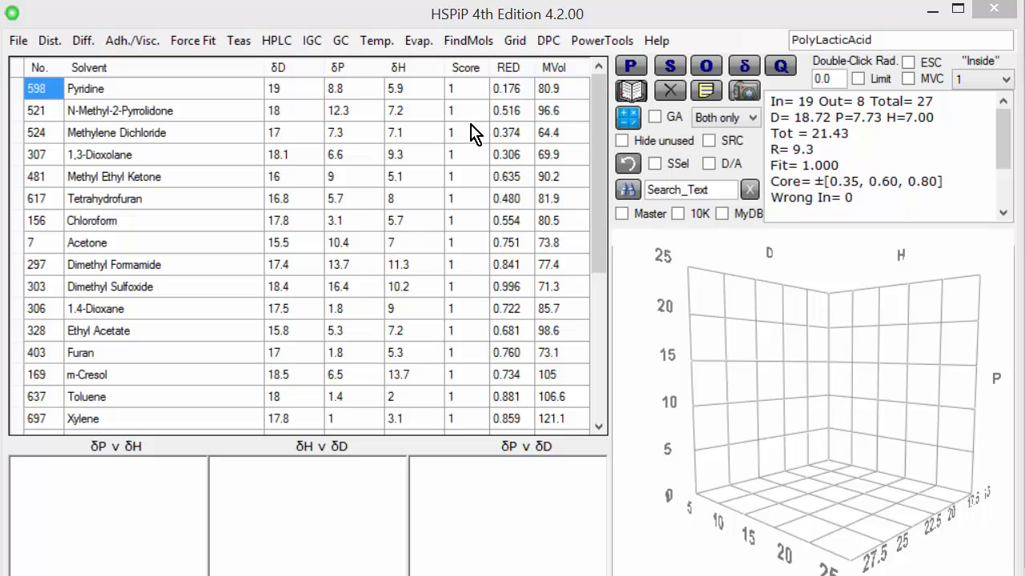
mouse_move(499, 135)
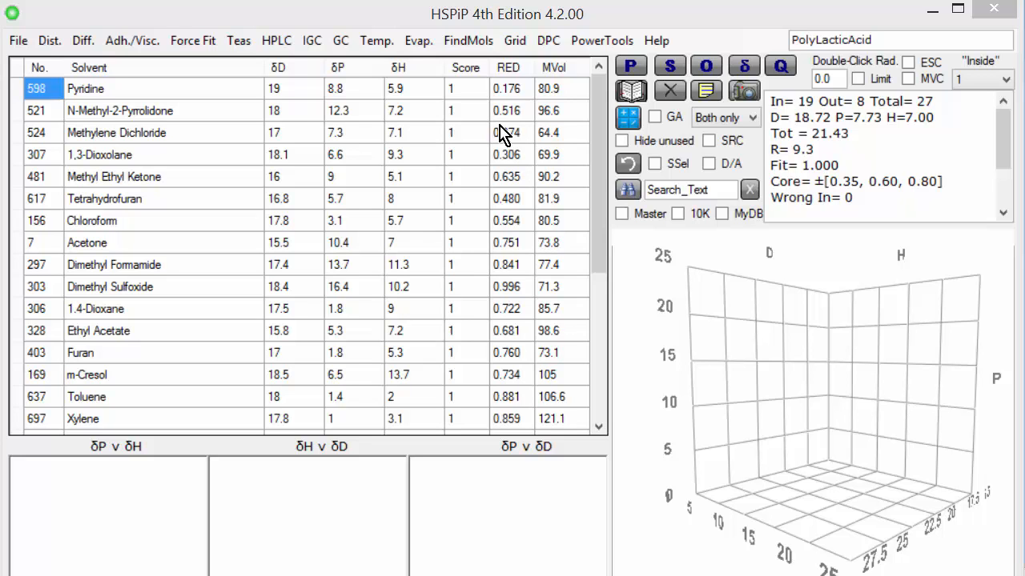
Scroll through the PolyLacticAcid solvent score table alongside the fitted sphere plots
scroll("down", 3)
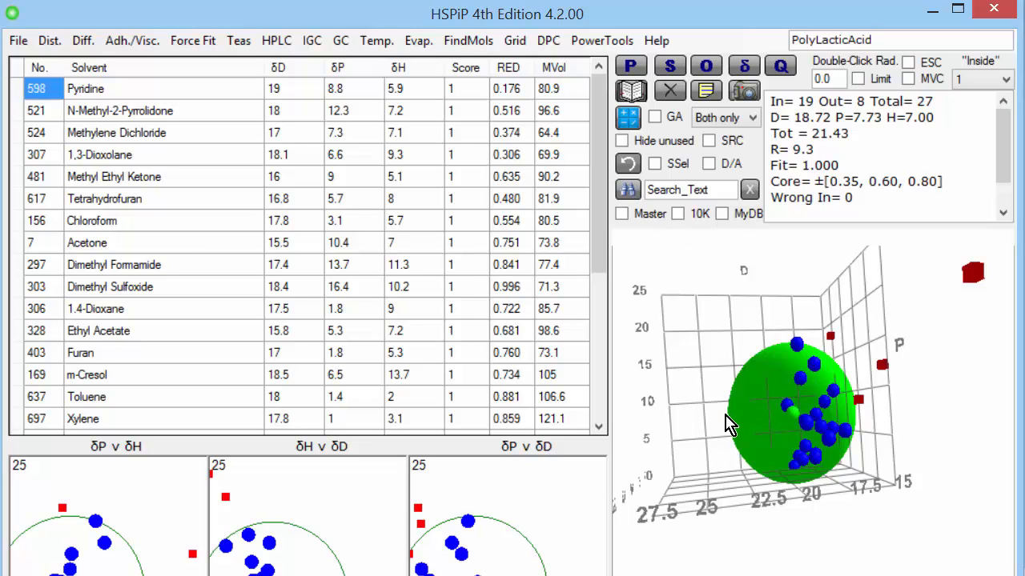
mouse_move(855, 440)
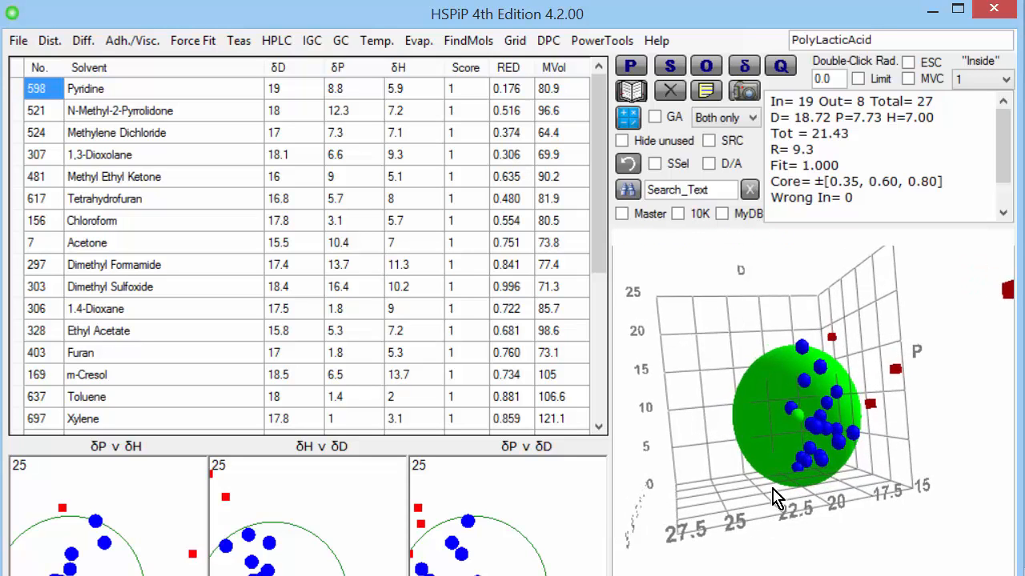
left_click_drag(777, 496, 808, 432)
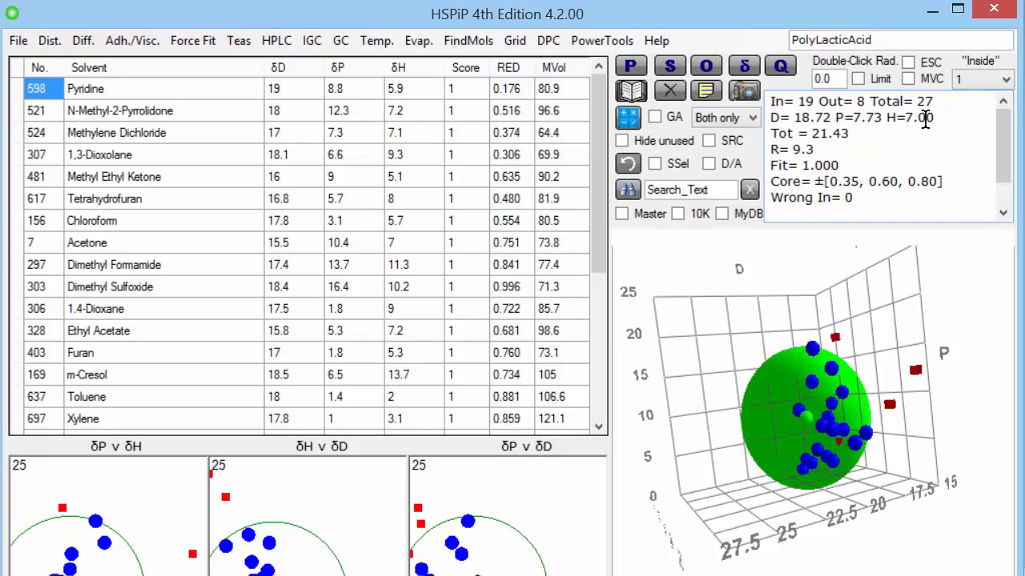
mouse_move(951, 295)
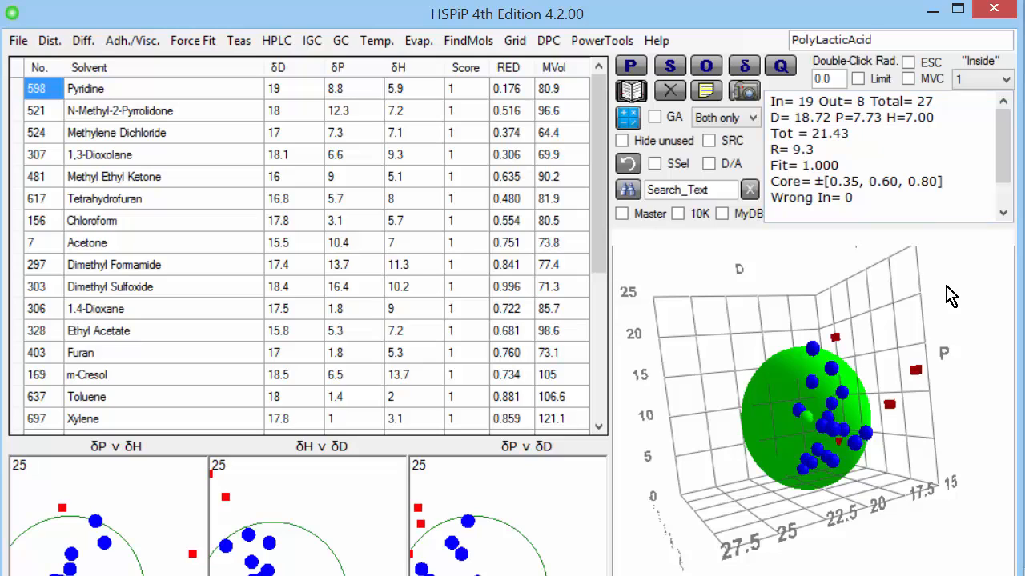
mouse_move(985, 327)
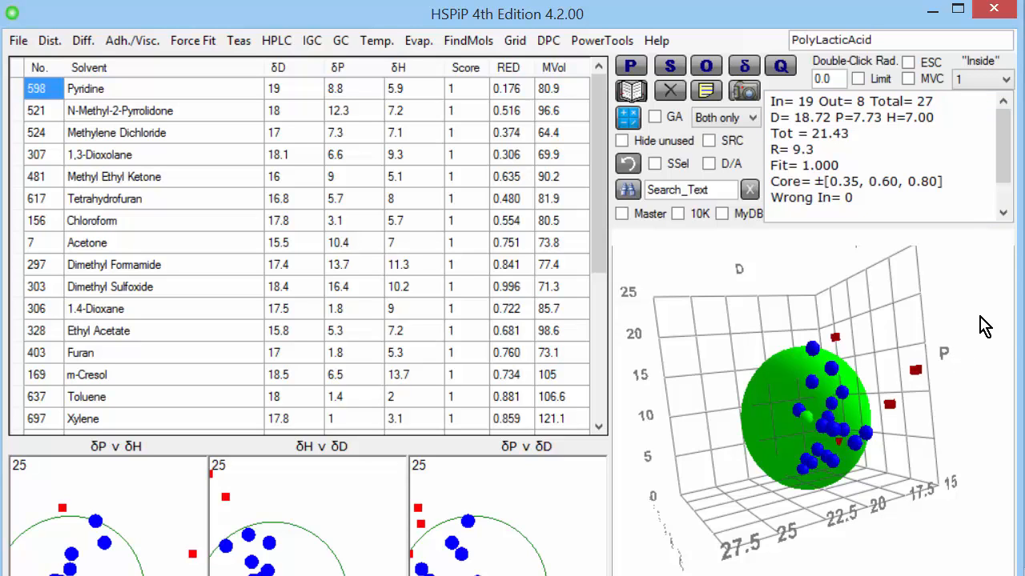